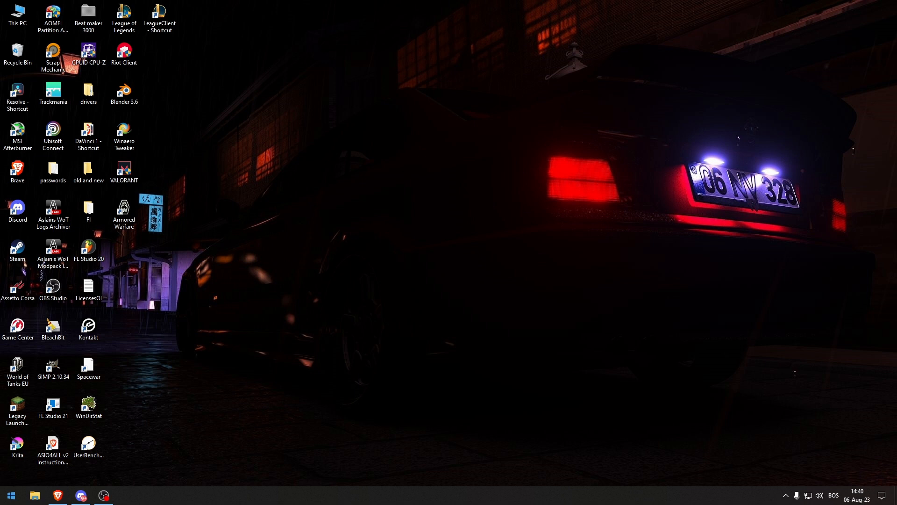
Find and launch Graphics settings from the Start menu search
type("graphics settings")
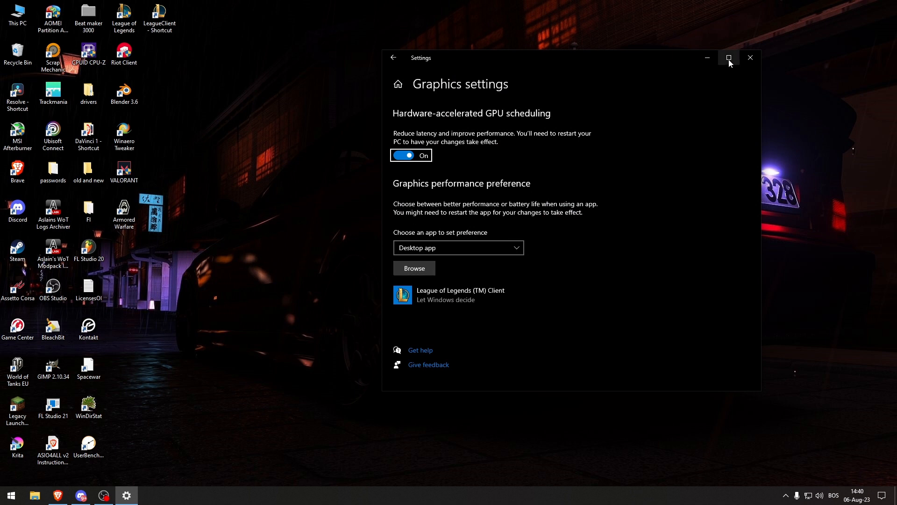
Maximise Settings and browse up from Game to the League of Legends install folder
left_click(729, 57)
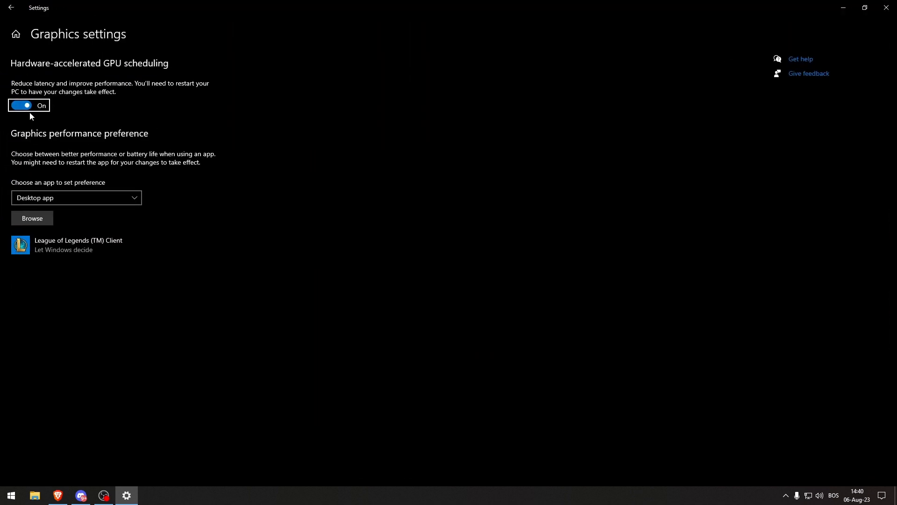
left_click(32, 219)
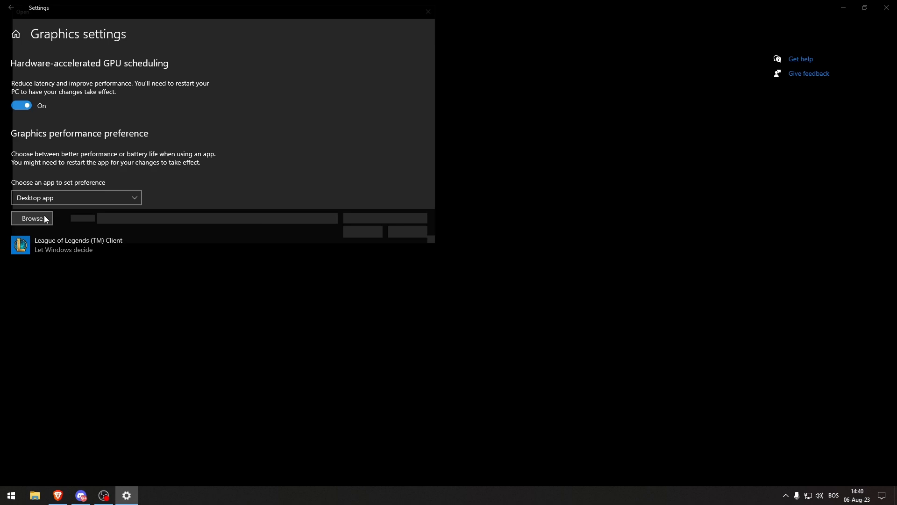
left_click(32, 218)
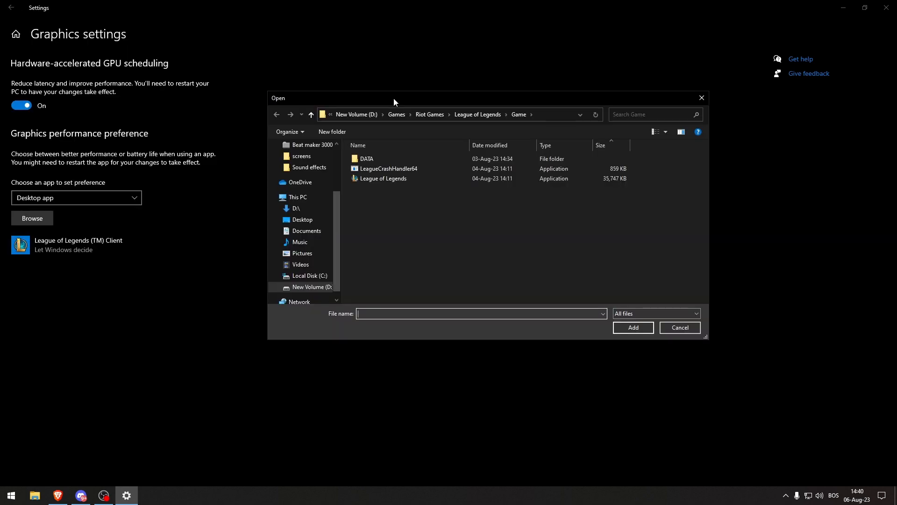
left_click(367, 158)
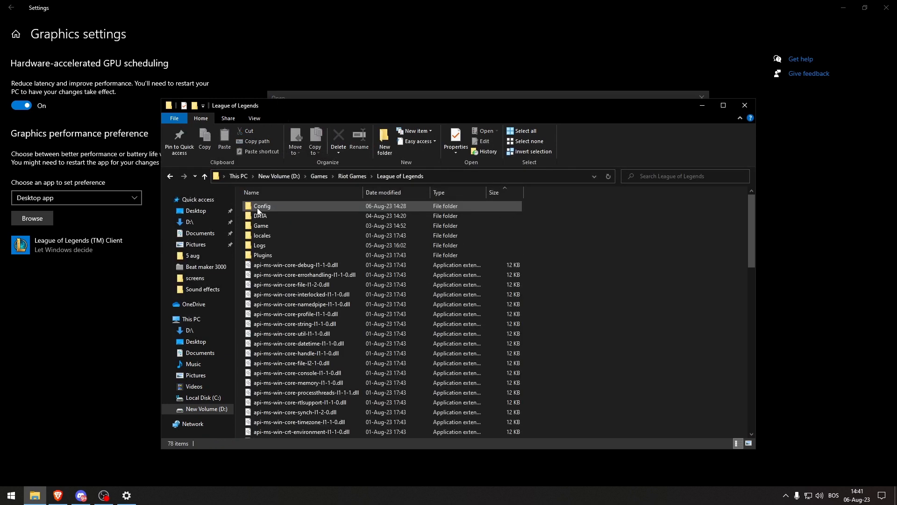
mouse_move(262, 216)
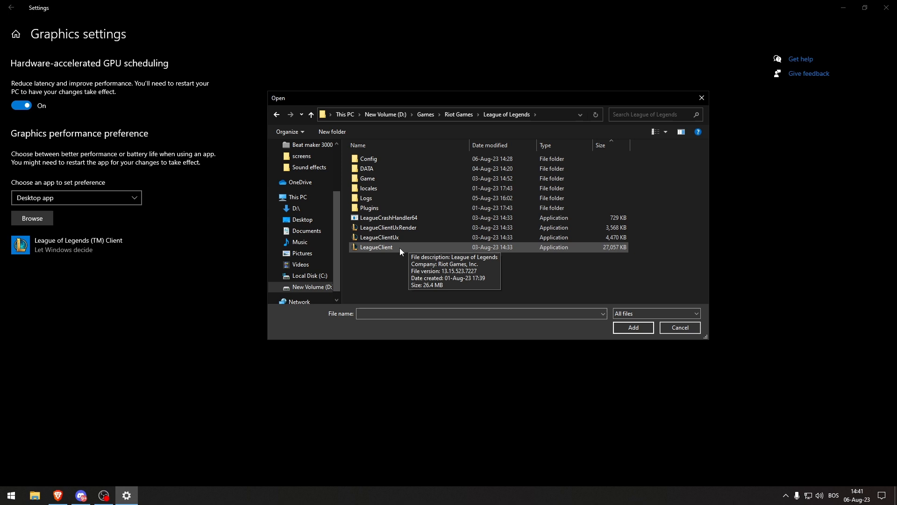
Add LeagueClient to the GPU preference list, then browse into the Game folder for the game executable
left_click(633, 327)
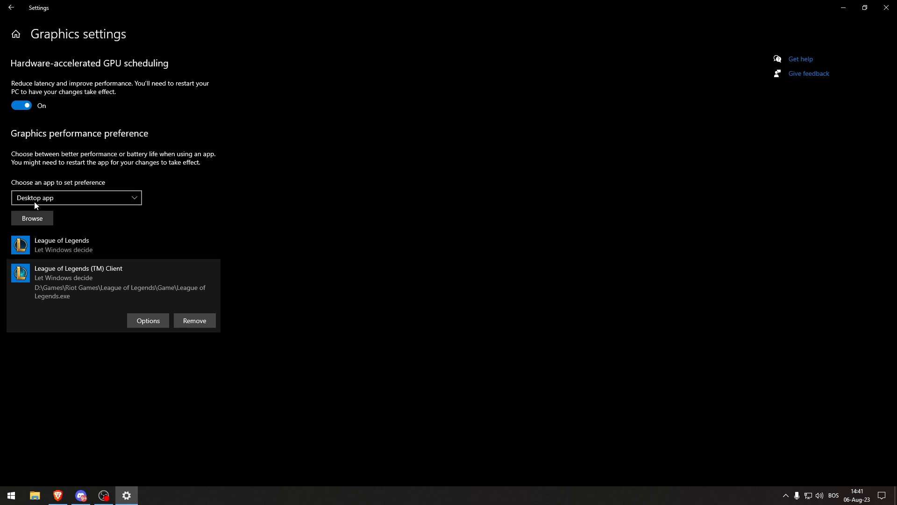
left_click(31, 218)
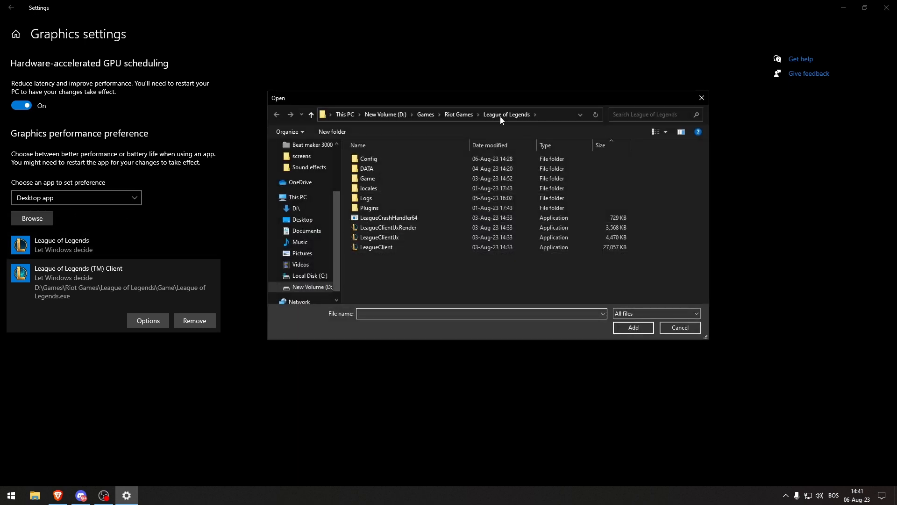
left_click(369, 159)
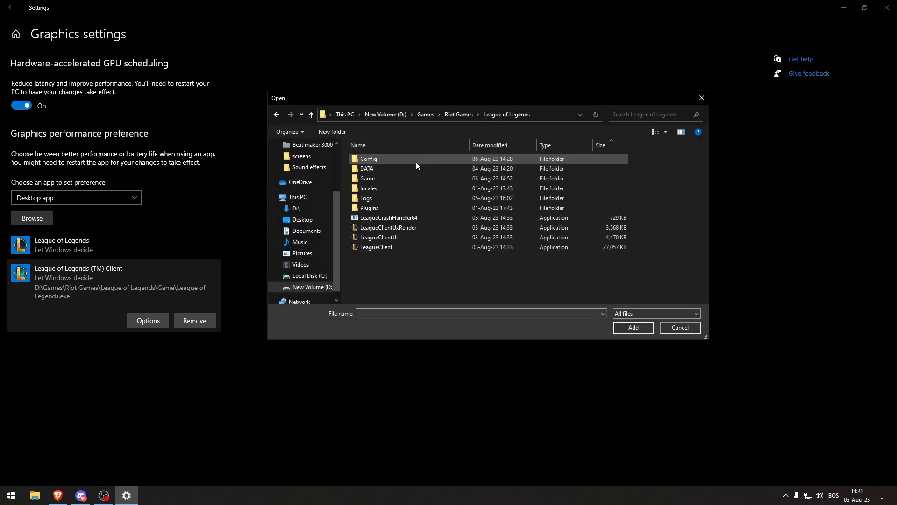
double_click(367, 177)
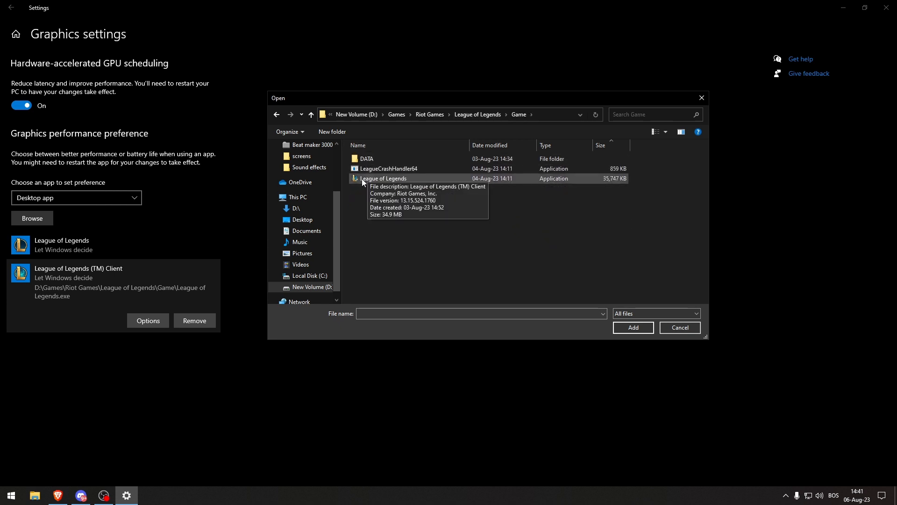
mouse_move(706, 195)
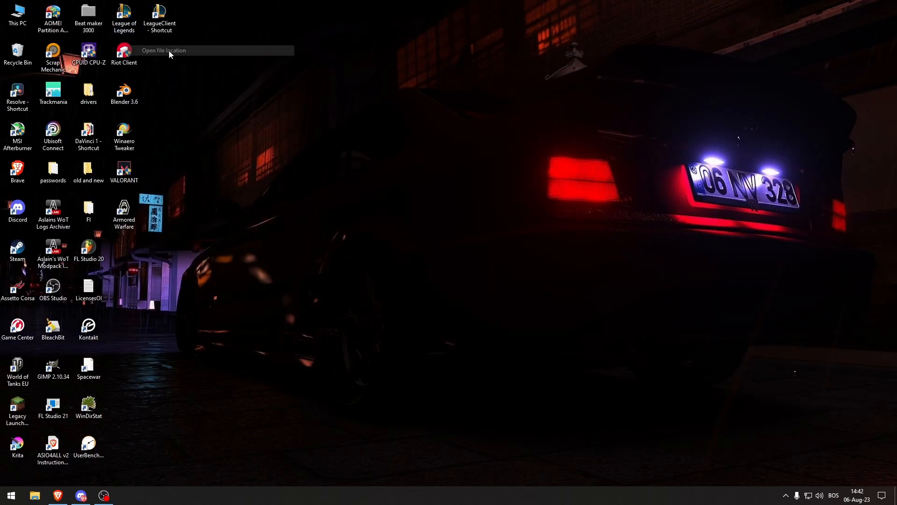
Disable fullscreen optimizations in LeagueClient's compatibility properties and apply the change
left_click(164, 51)
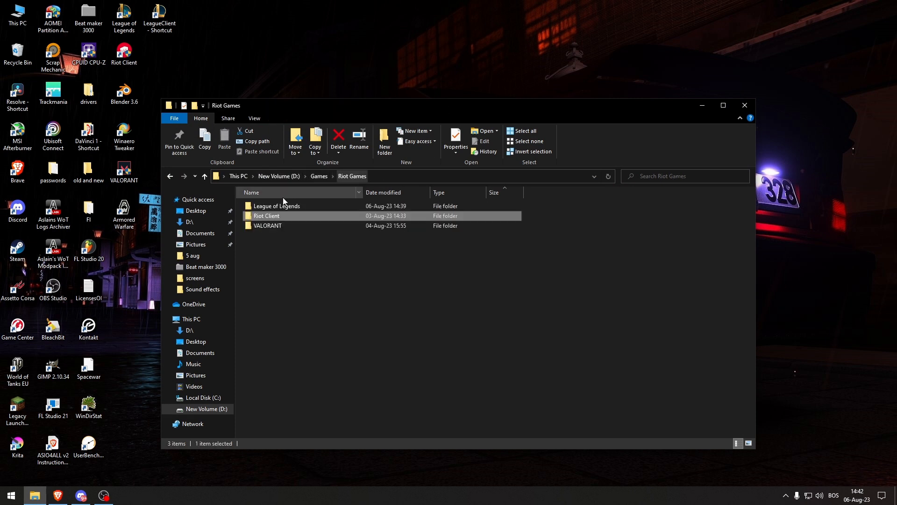
double_click(277, 206)
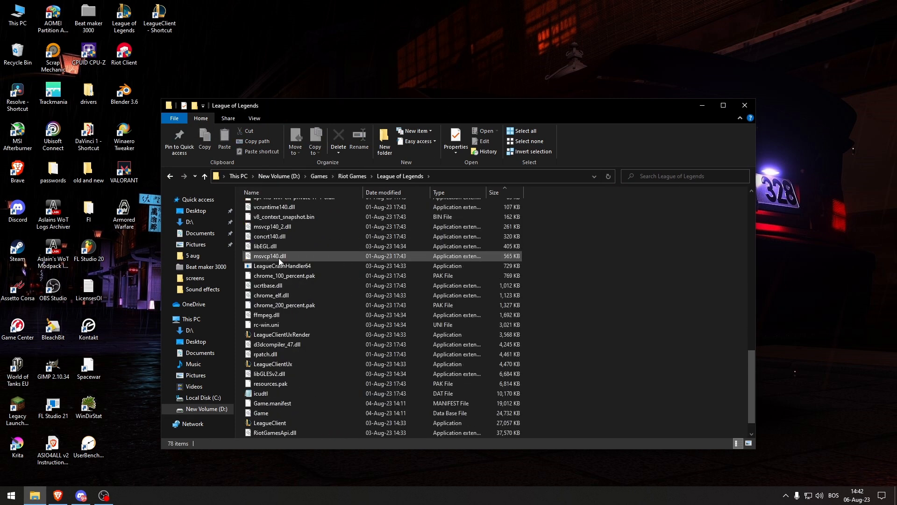
scroll("down", 3)
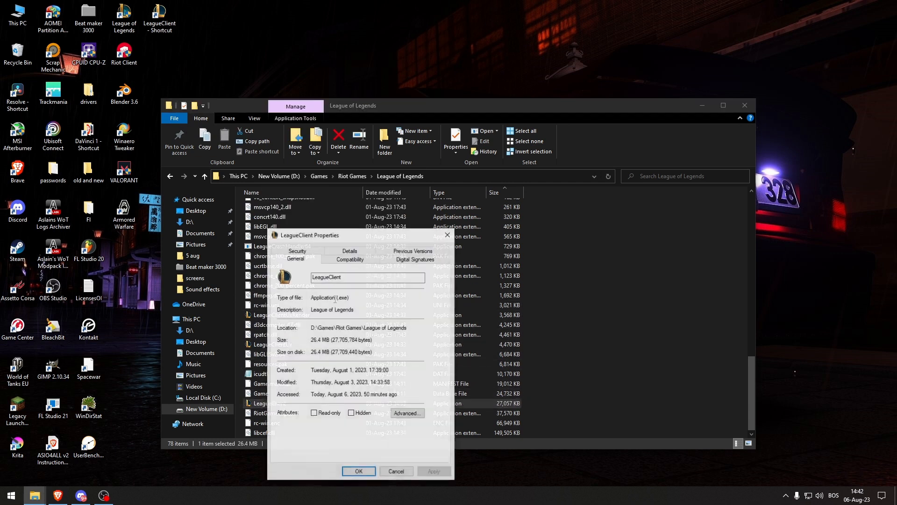
left_click(350, 258)
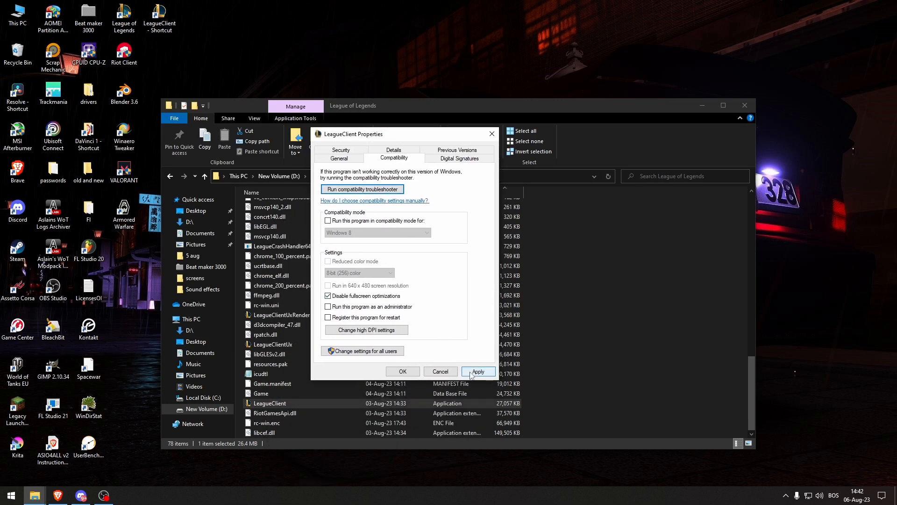
left_click(402, 371)
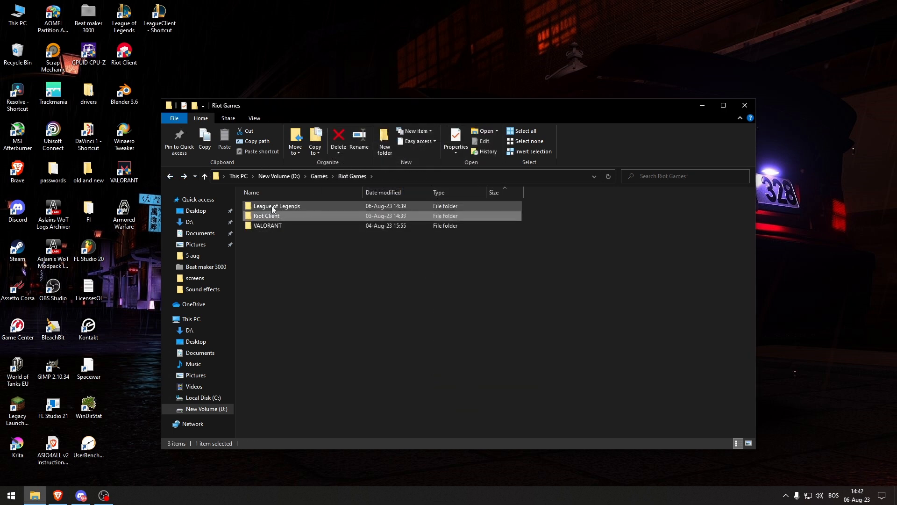
Bring up the League of Legends application's properties from its install folder
double_click(276, 206)
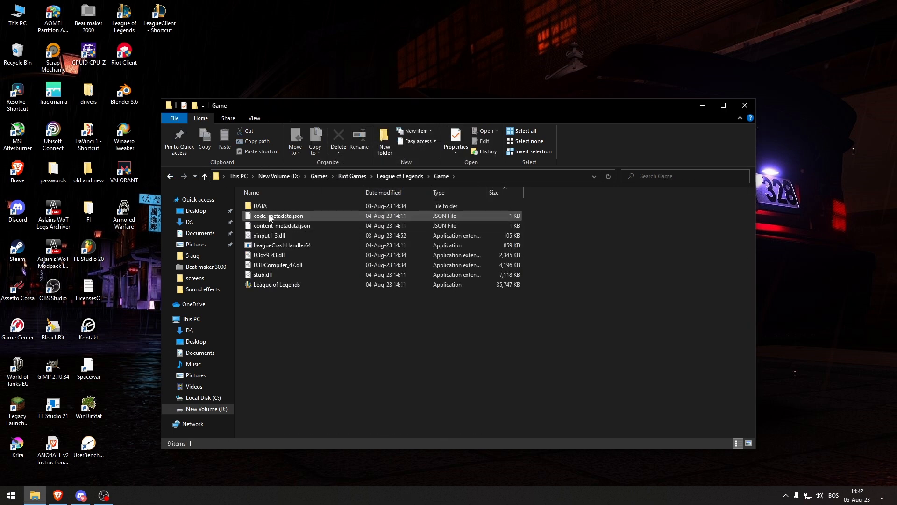
right_click(276, 284)
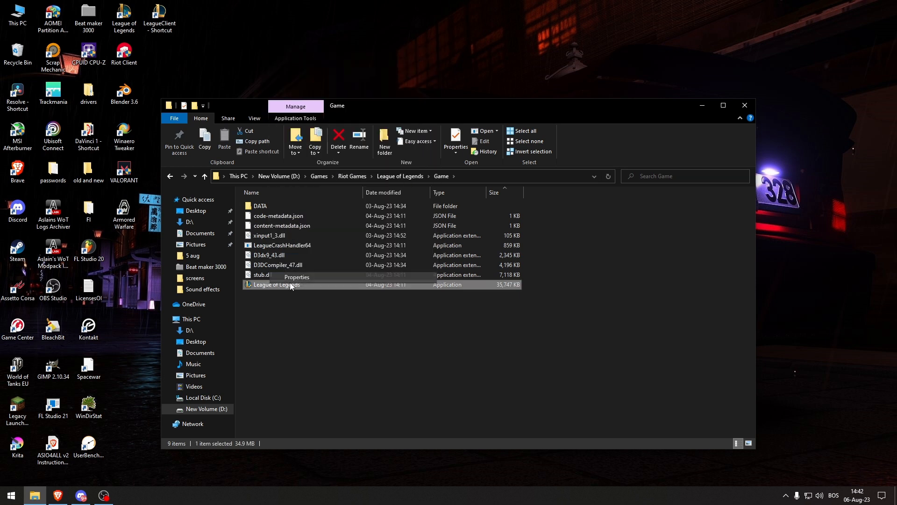
left_click(296, 277)
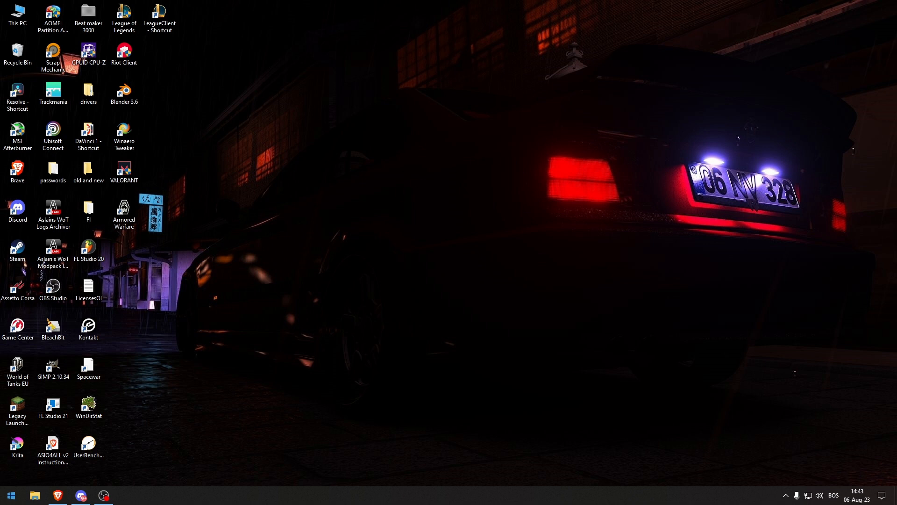
Make High performance the active power plan and confirm its advanced settings
left_click(10, 494)
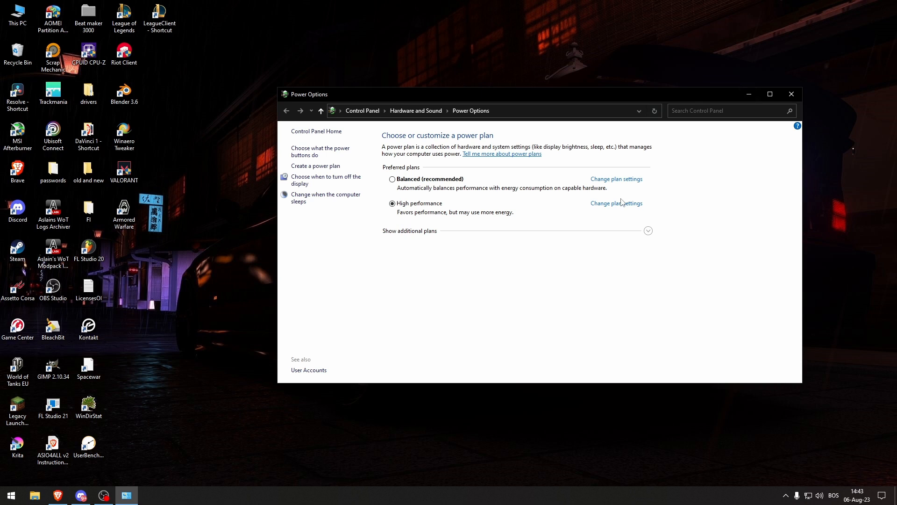
left_click(616, 203)
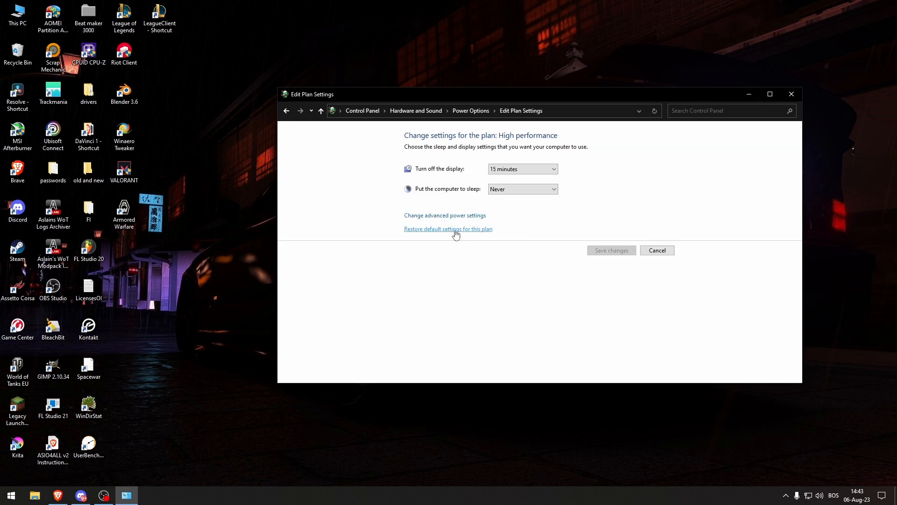
left_click(445, 215)
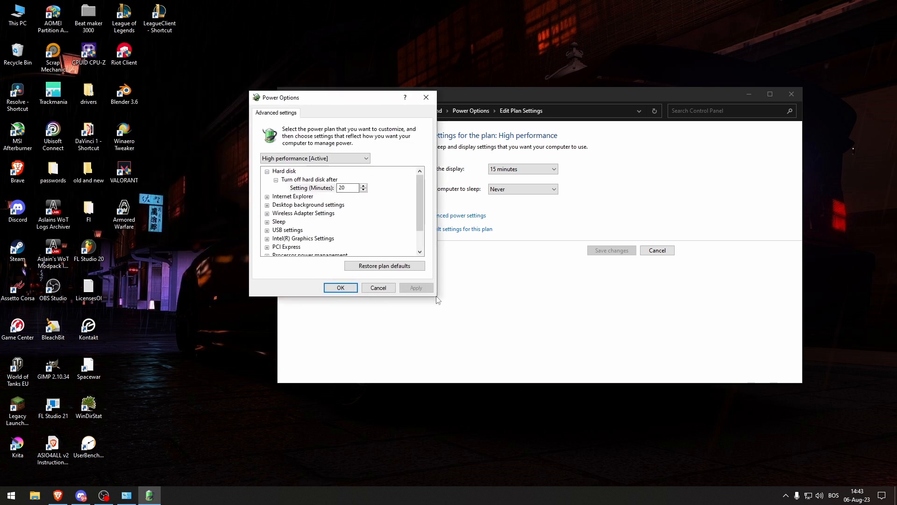
scroll("down", 3)
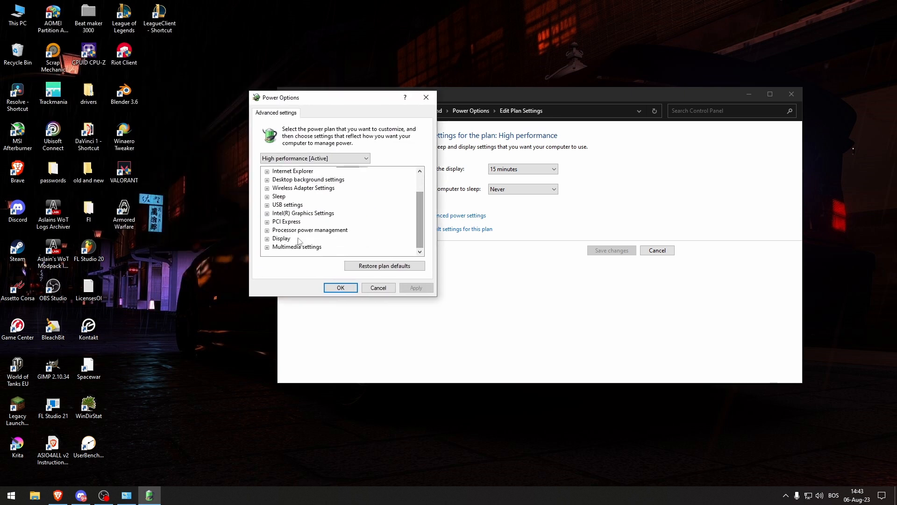
left_click(267, 222)
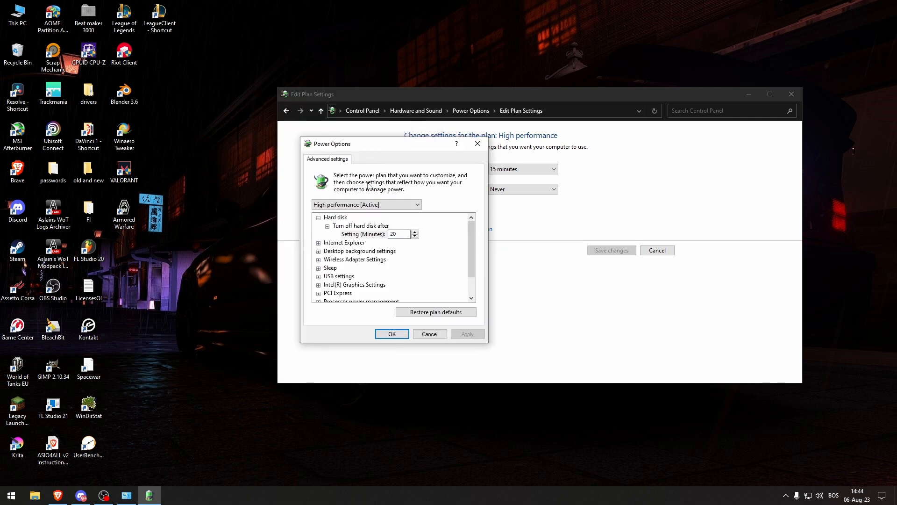
left_click(366, 205)
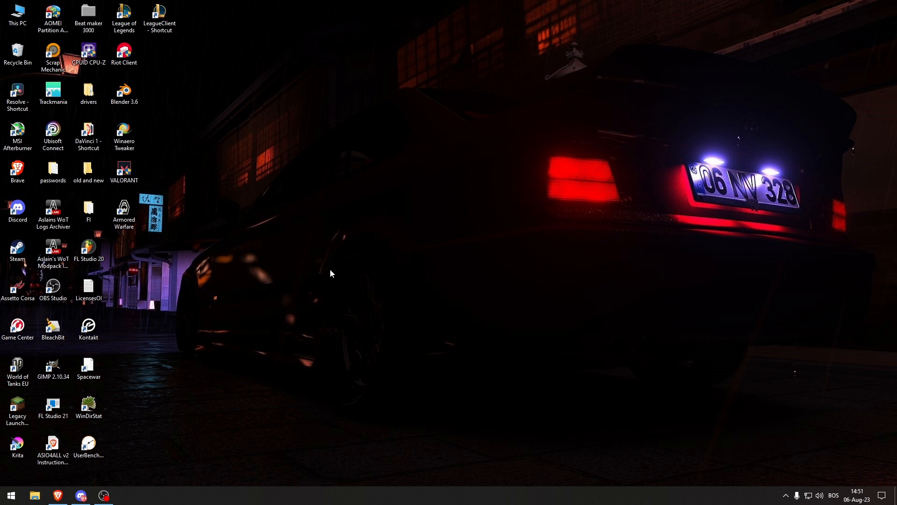
left_click(17, 136)
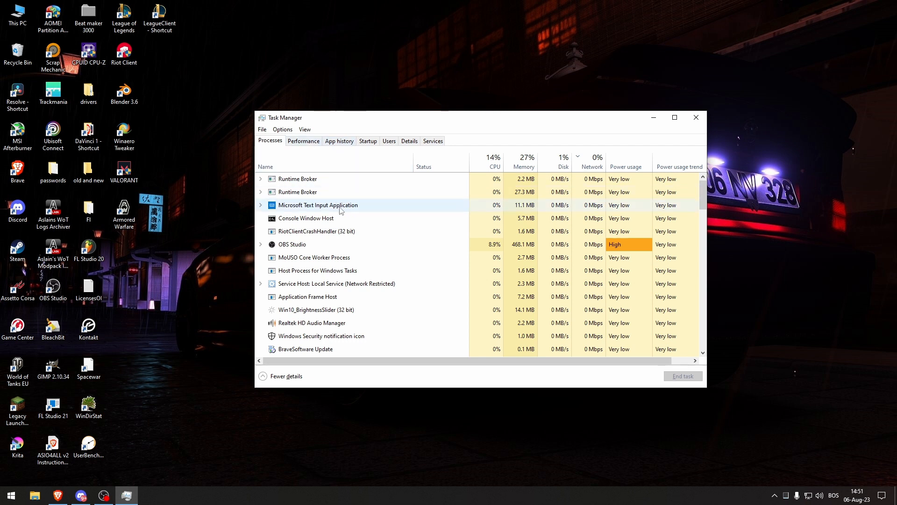
scroll("down", 3)
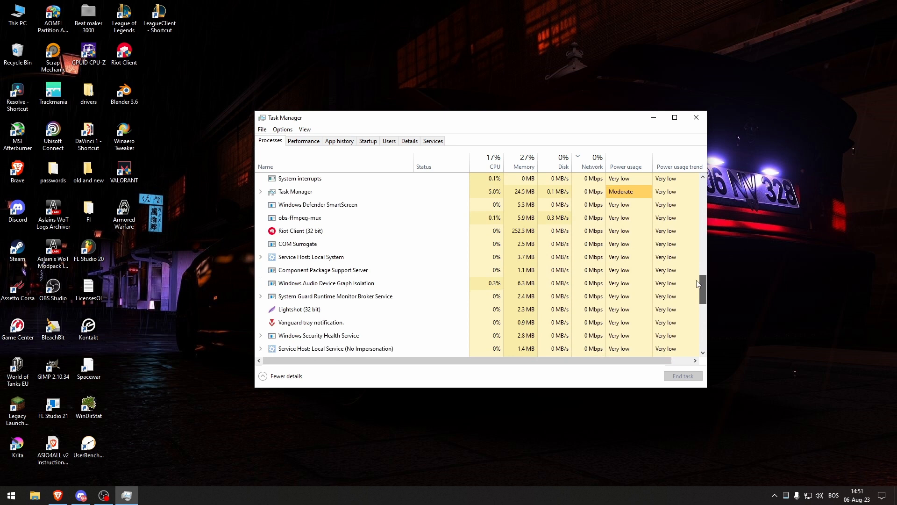
left_click(303, 140)
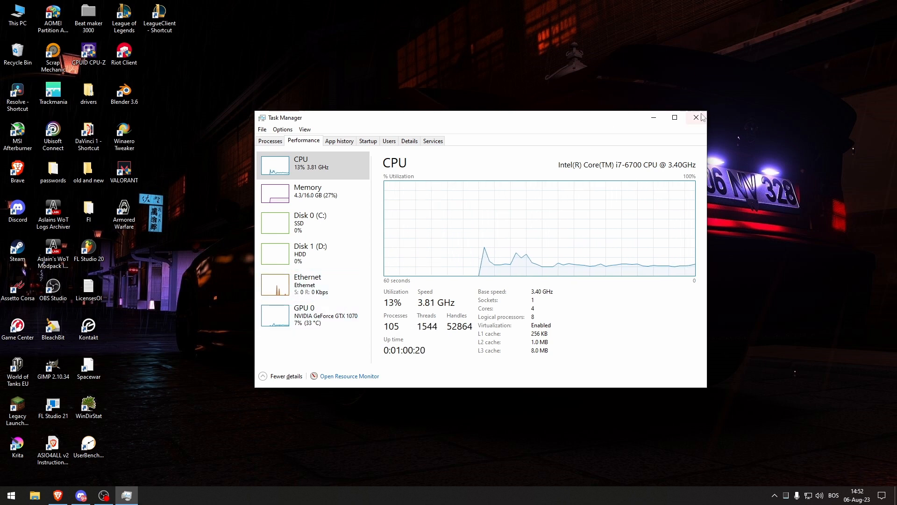
left_click(695, 117)
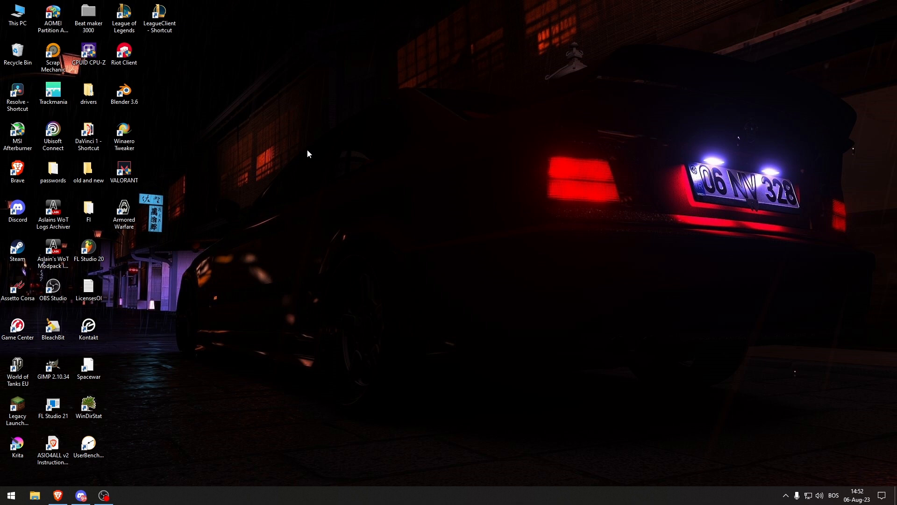
left_click(123, 136)
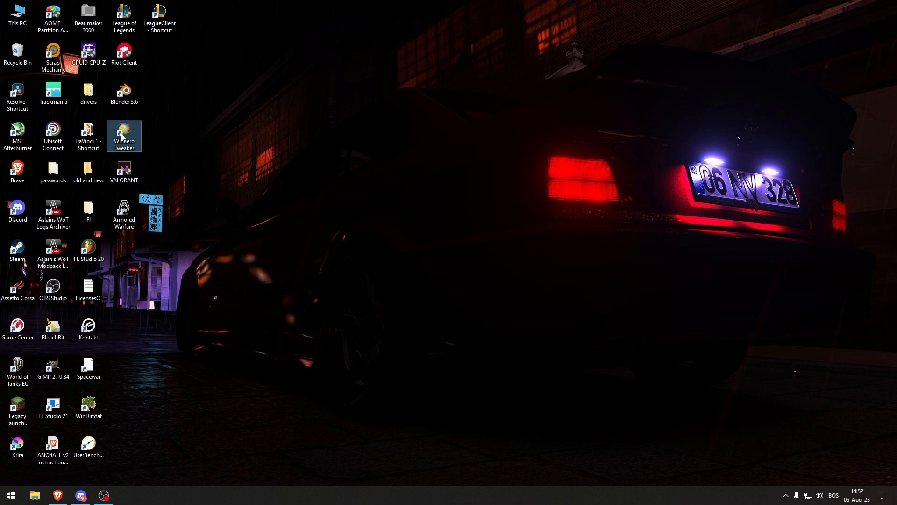
double_click(124, 132)
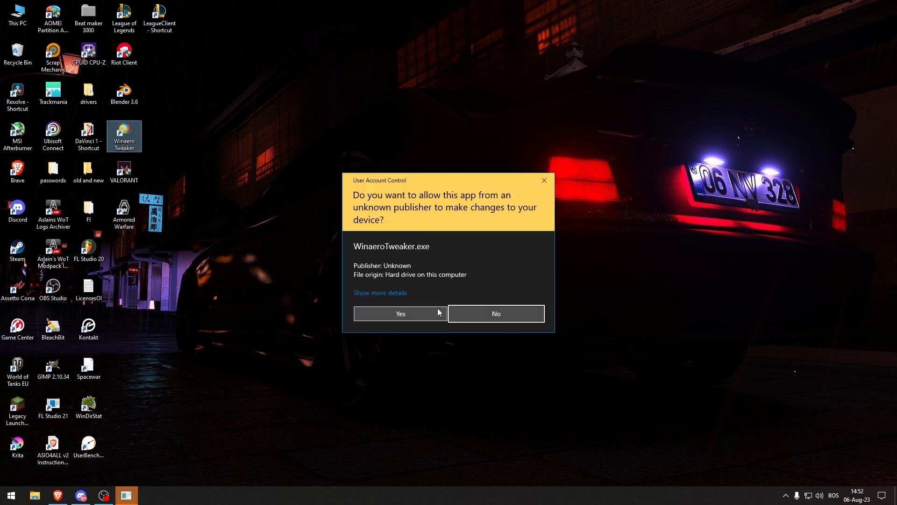
left_click(400, 313)
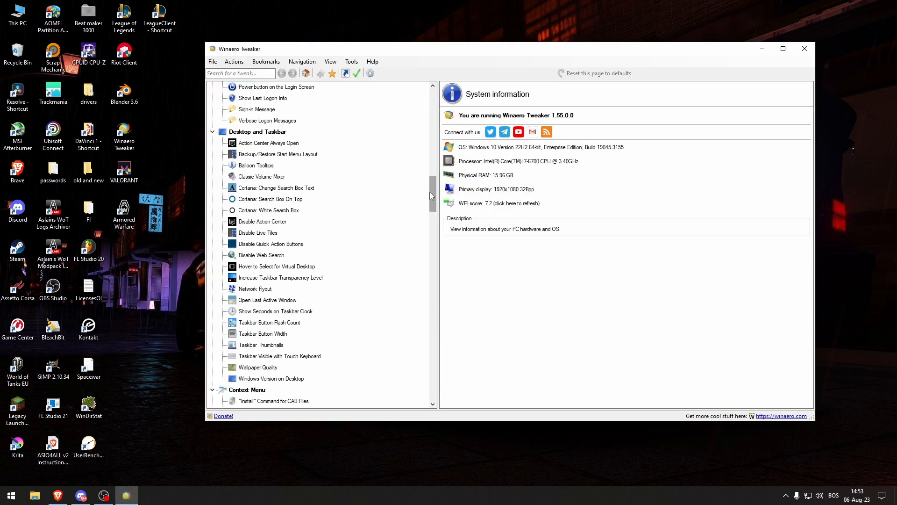
mouse_move(270, 198)
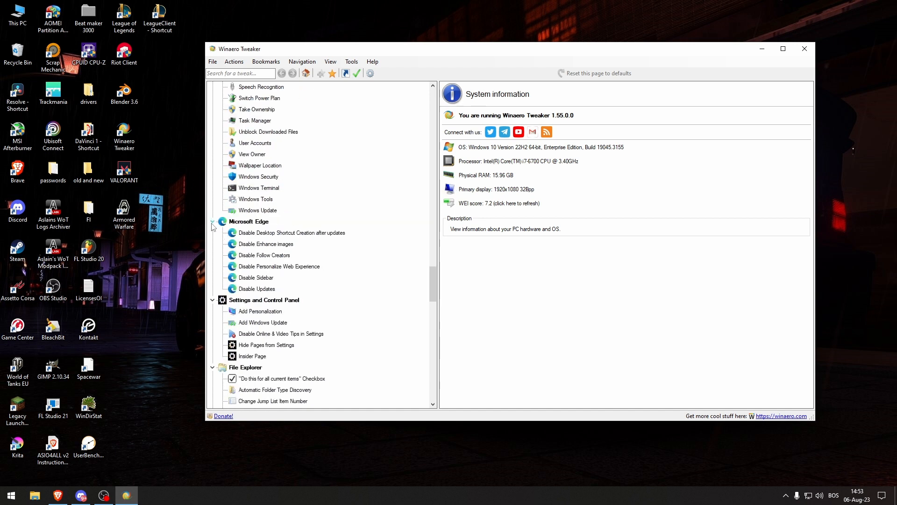
scroll("down", 3)
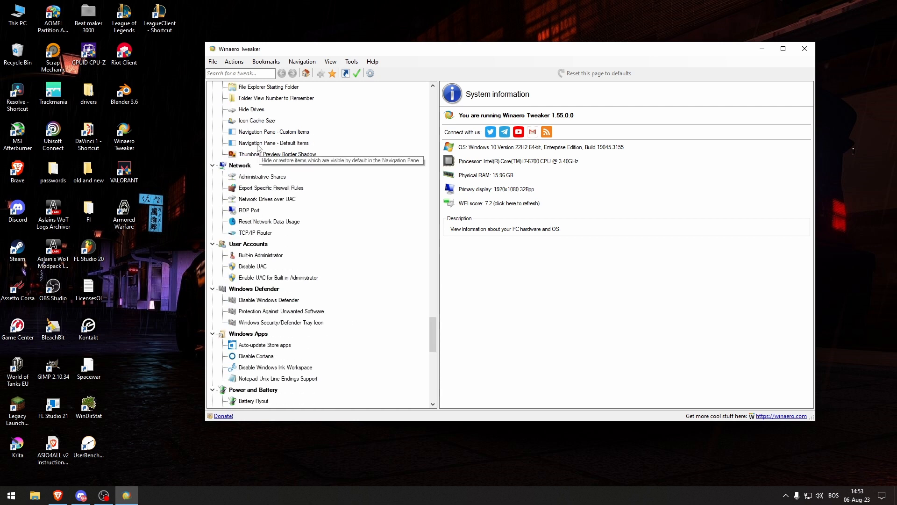
mouse_move(505, 68)
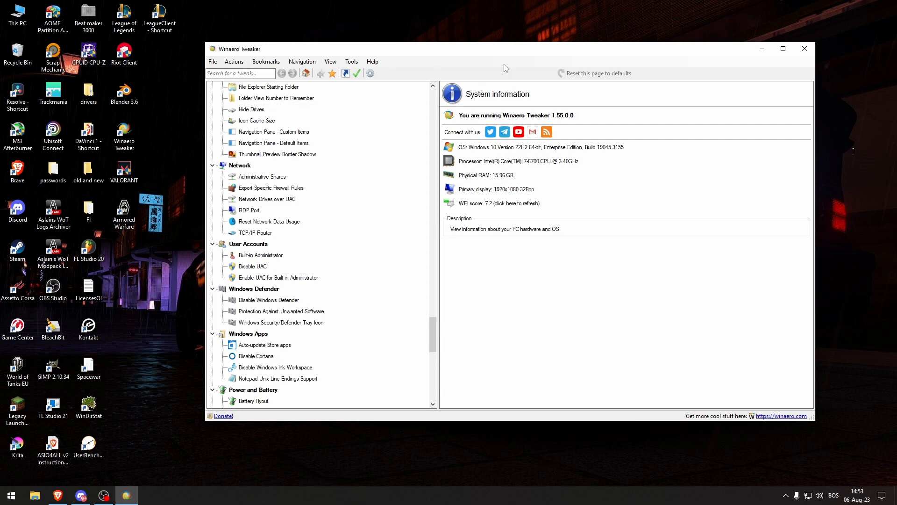
mouse_move(279, 121)
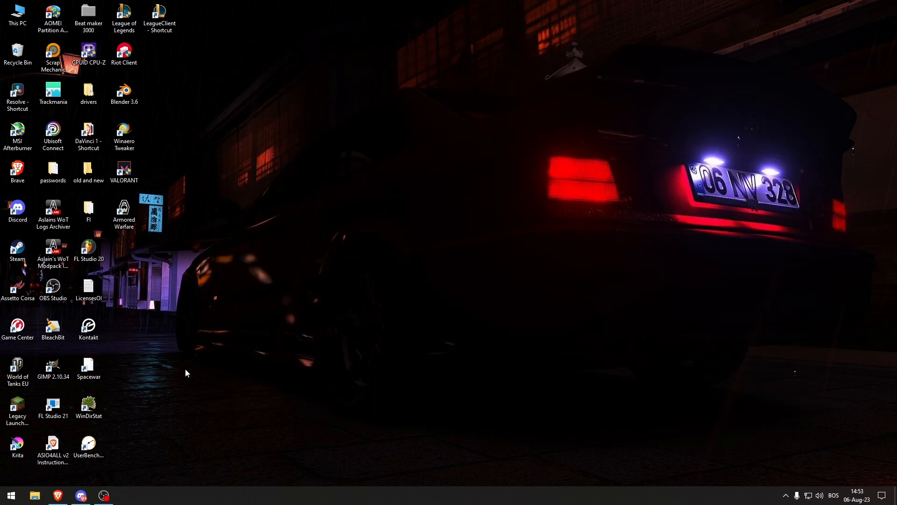
mouse_move(194, 361)
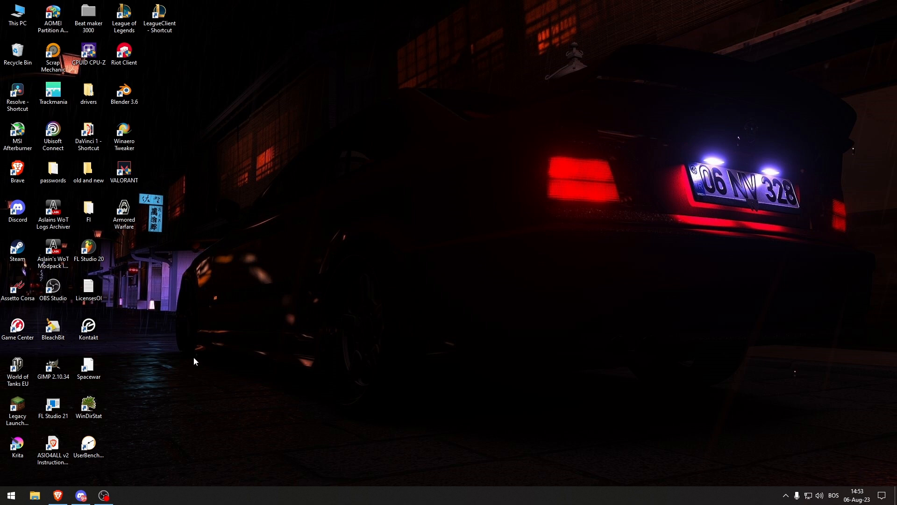